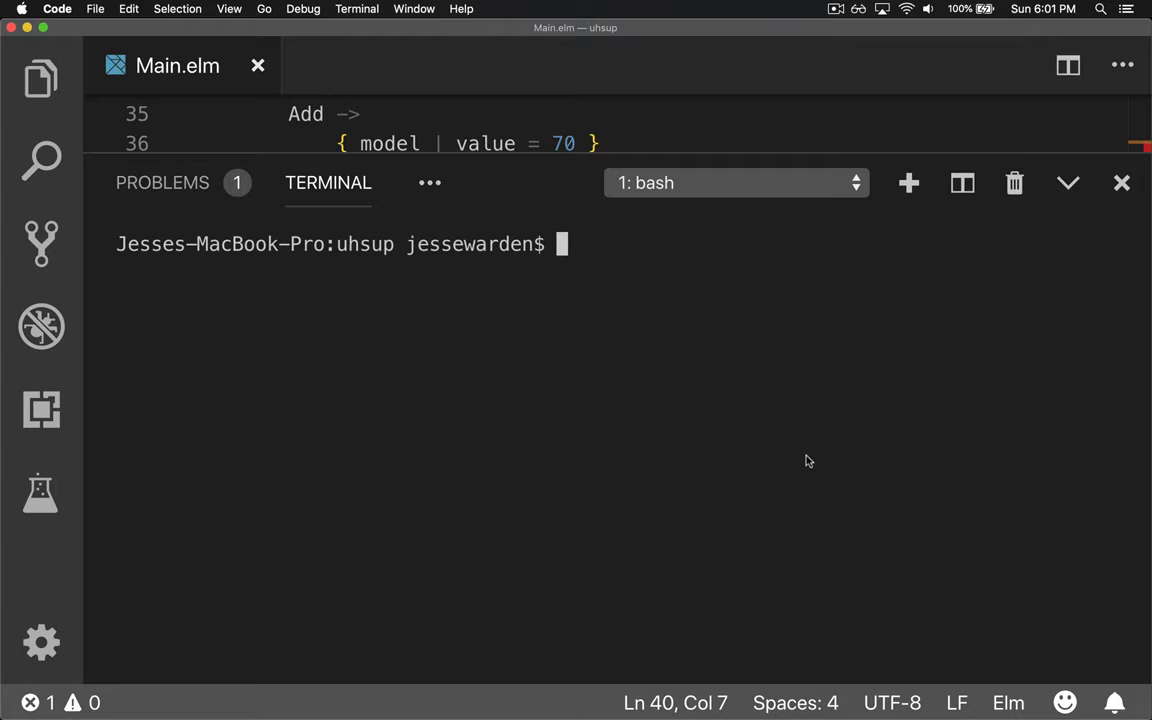
Start a Node REPL in the integrated terminal and assign a = 1.
text(node)
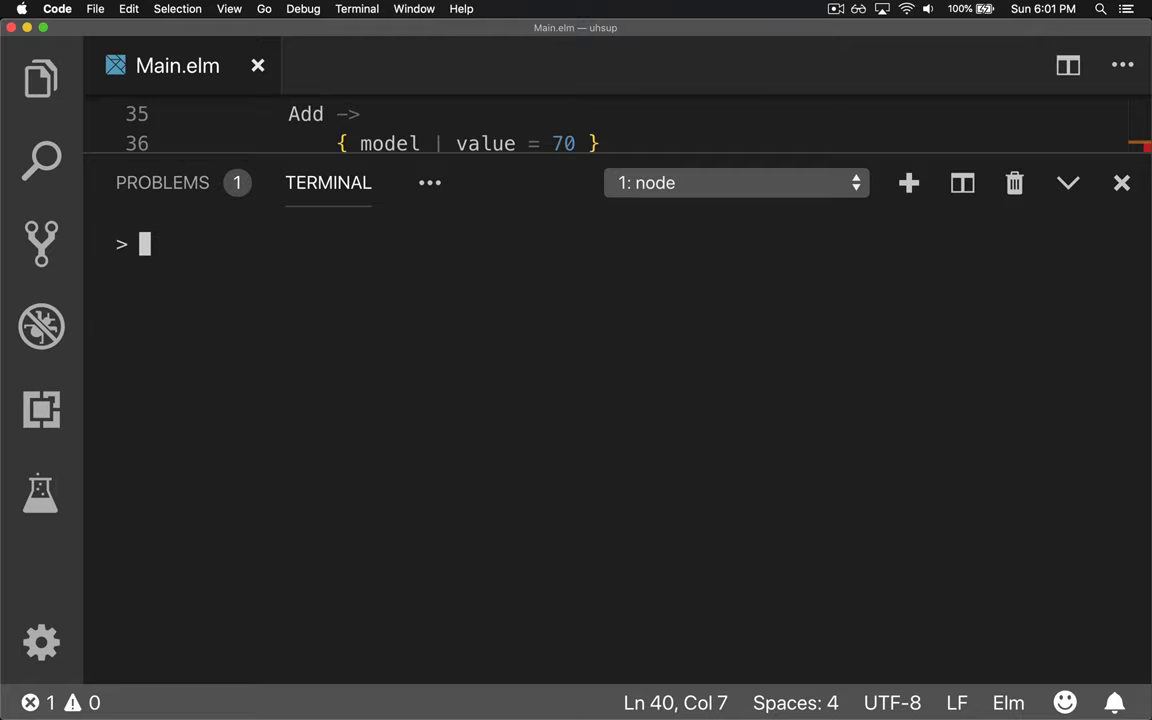
text(a = 1)
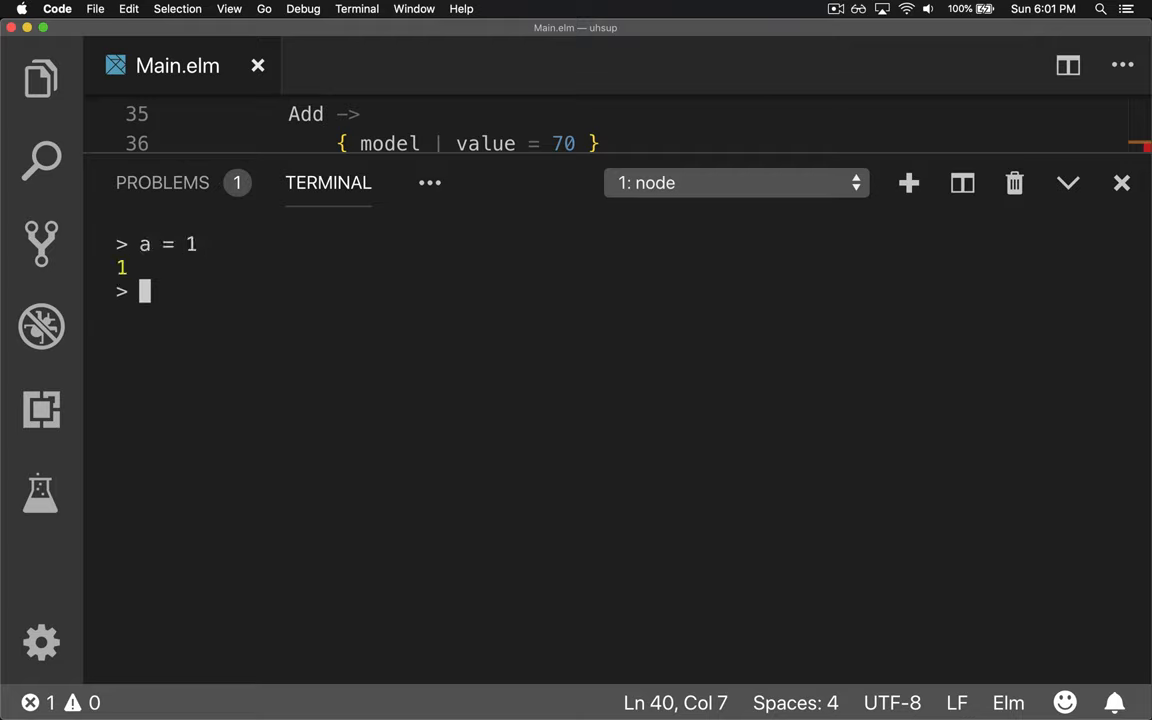
Evaluate parseInt(a) and parseInt("1") as 1, abandon parseInt("01" and clear the terminal with Ctrl+L.
text(parseInt(a)
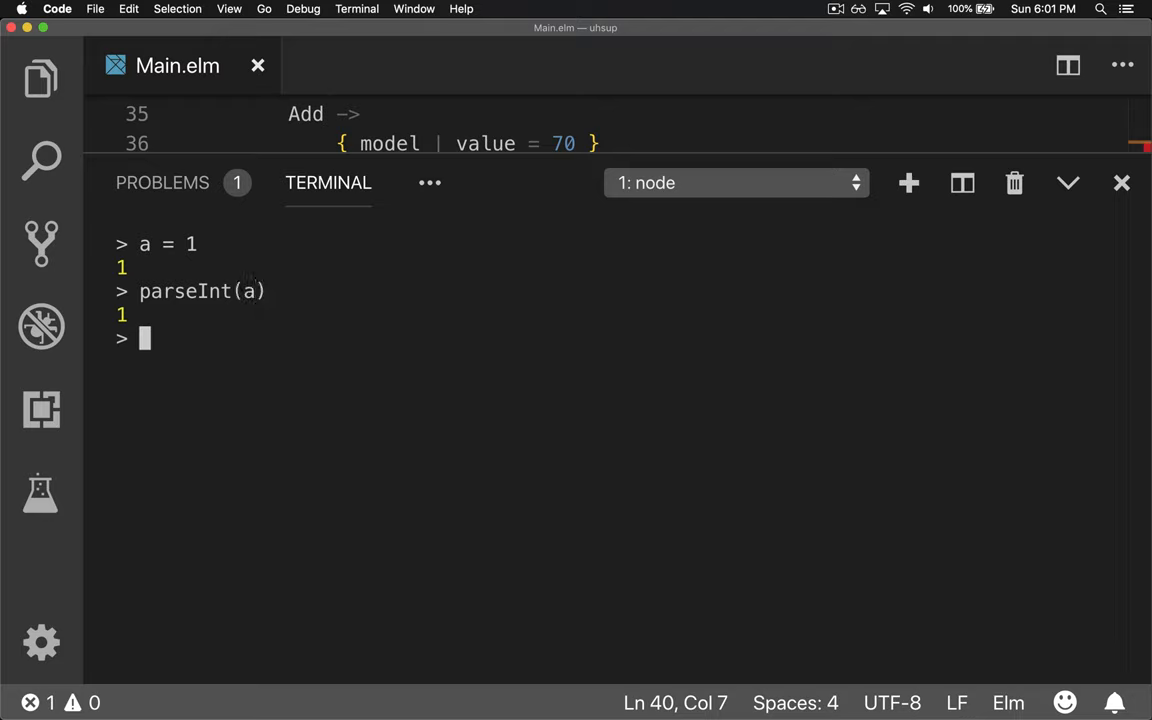
mouse_move(220, 338)
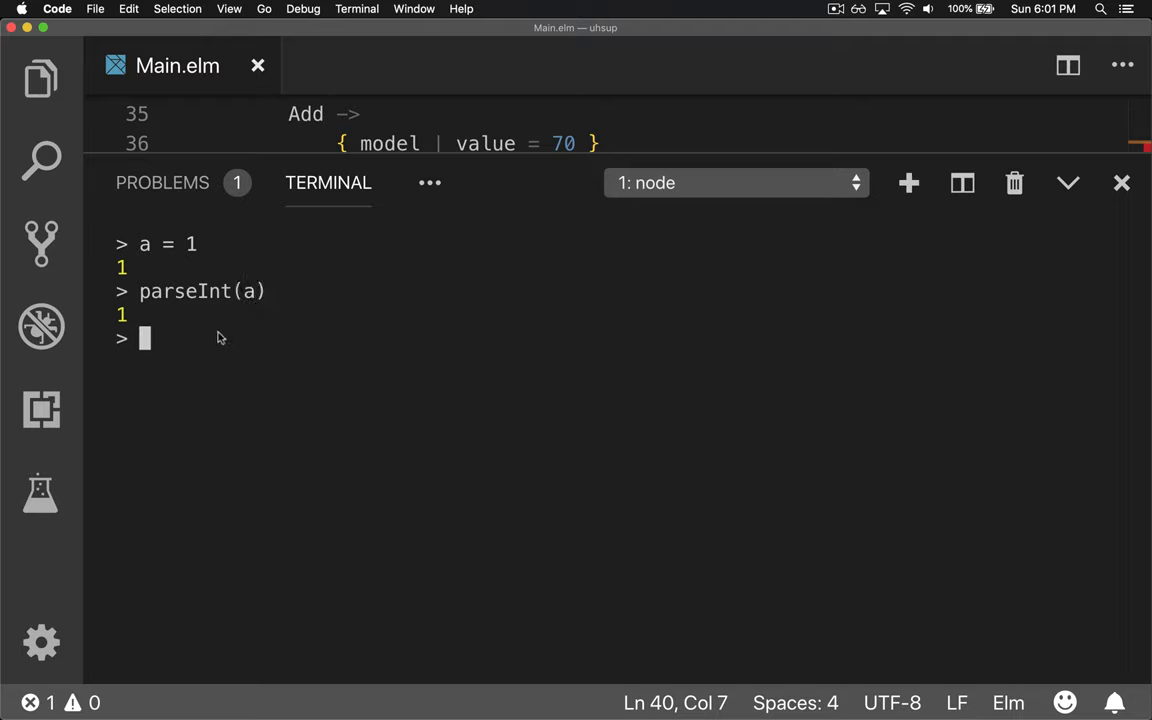
text(parseInt()
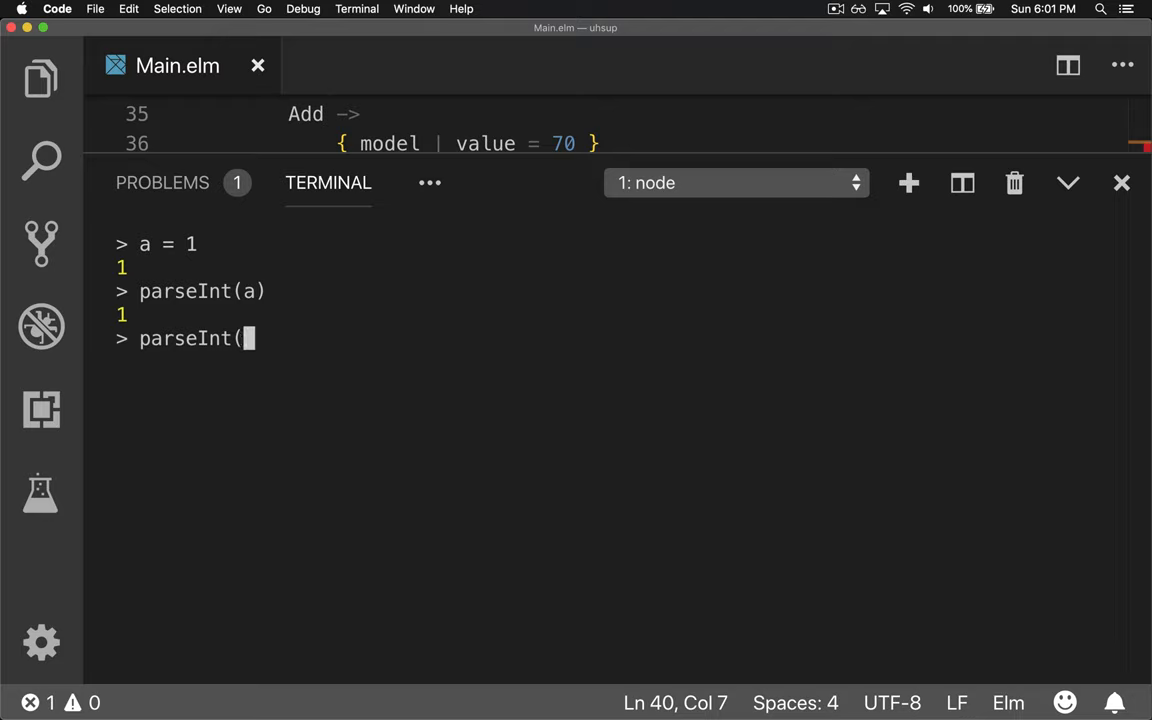
text("1)
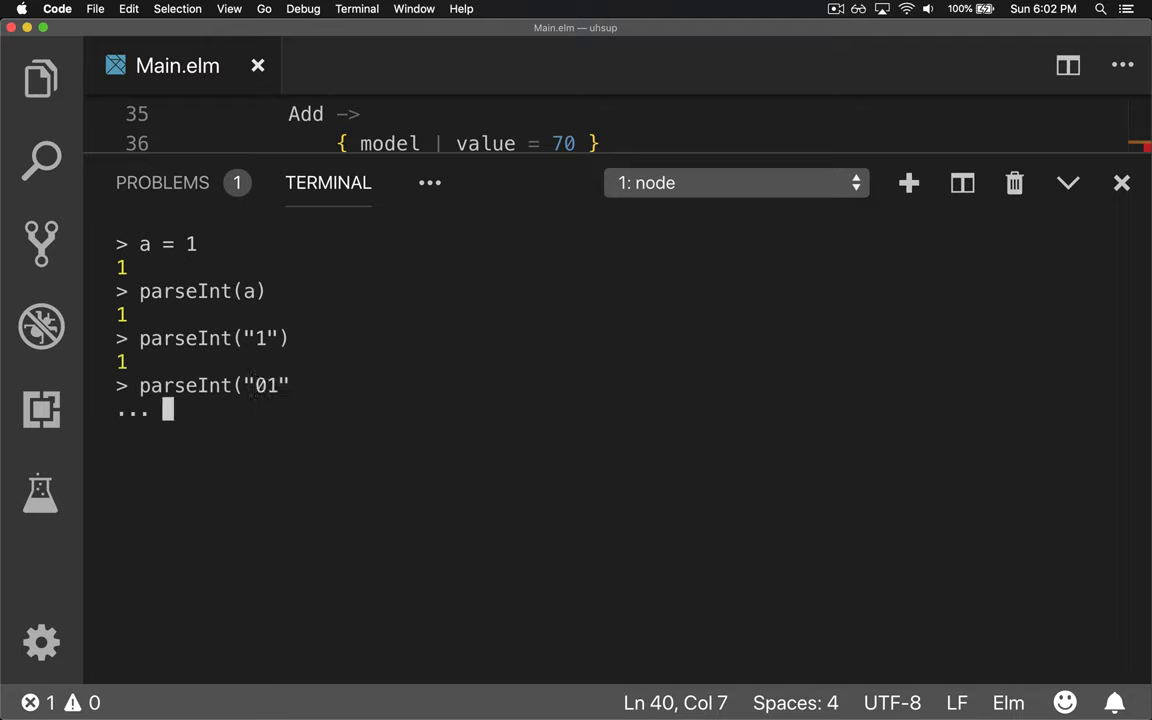
key(Ctrl+l)
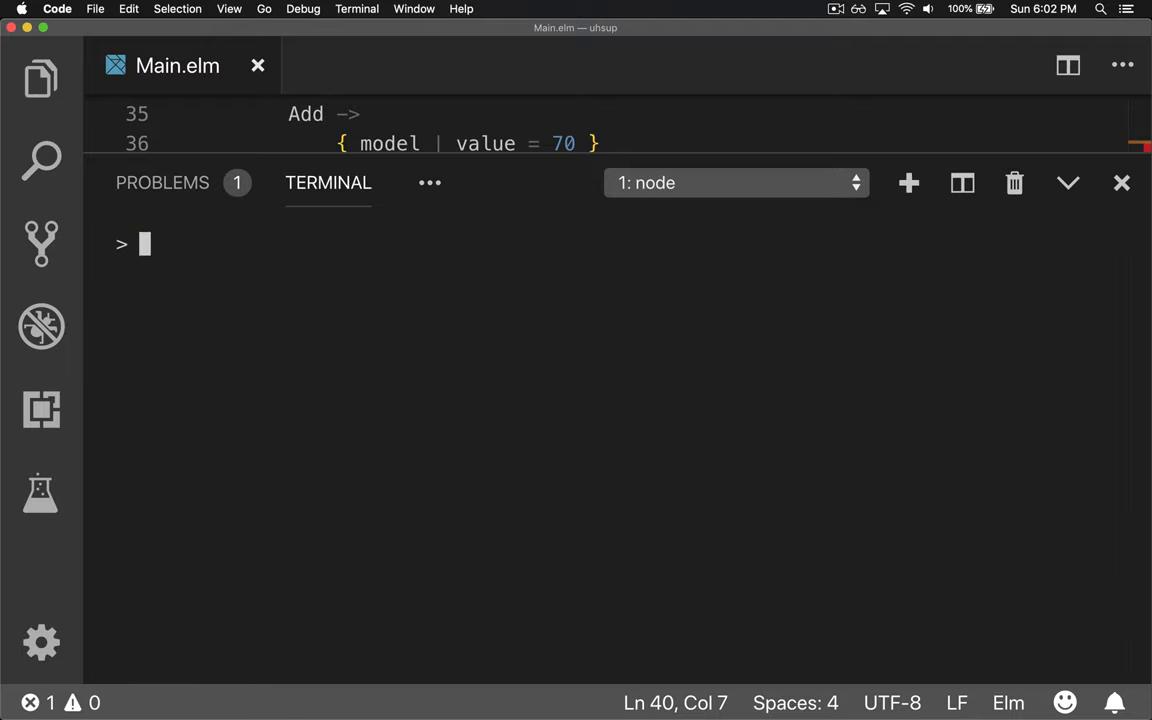
Show parseInt(" 1") gives 1 while parseInt("cow") and parseInt() give NaN, then leave Node for the Elm REPL.
text(parseInt(" 1)
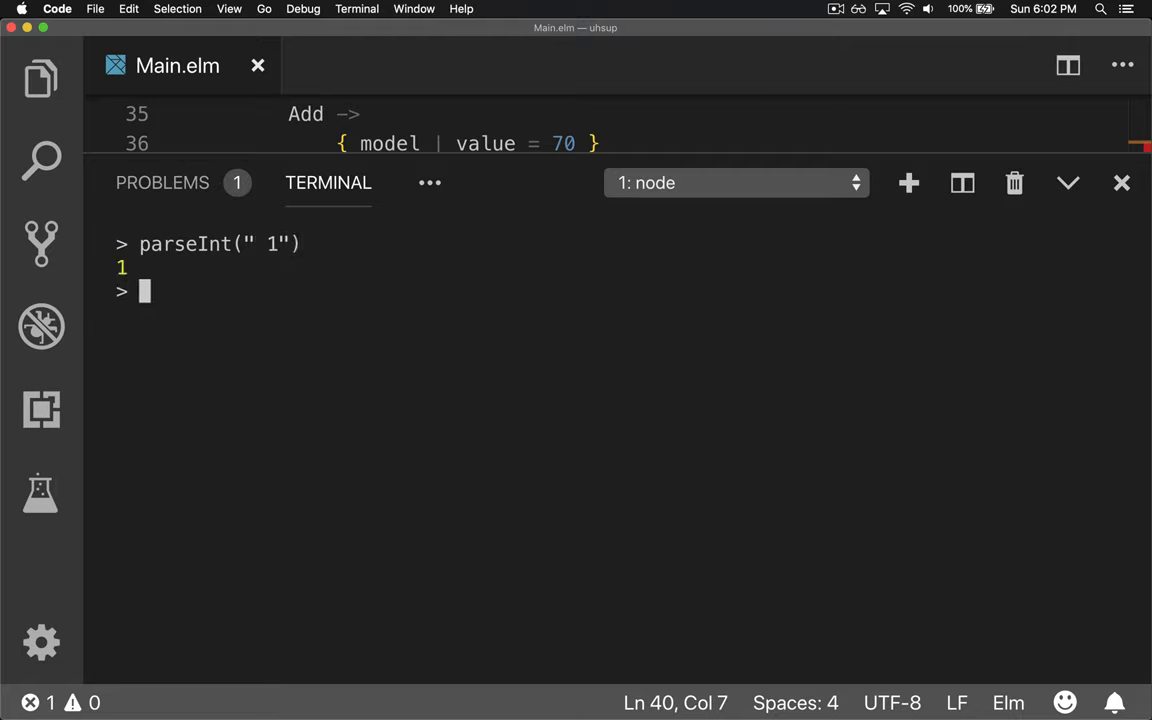
text(parseInt("cow")
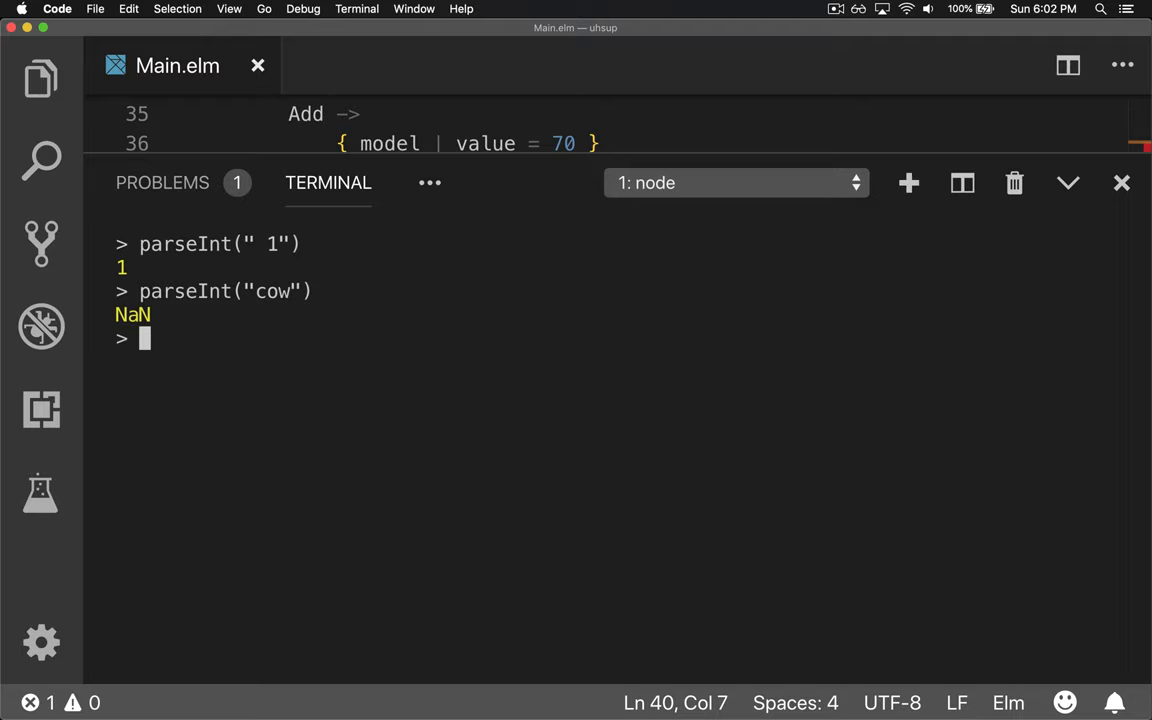
text(parseInt())
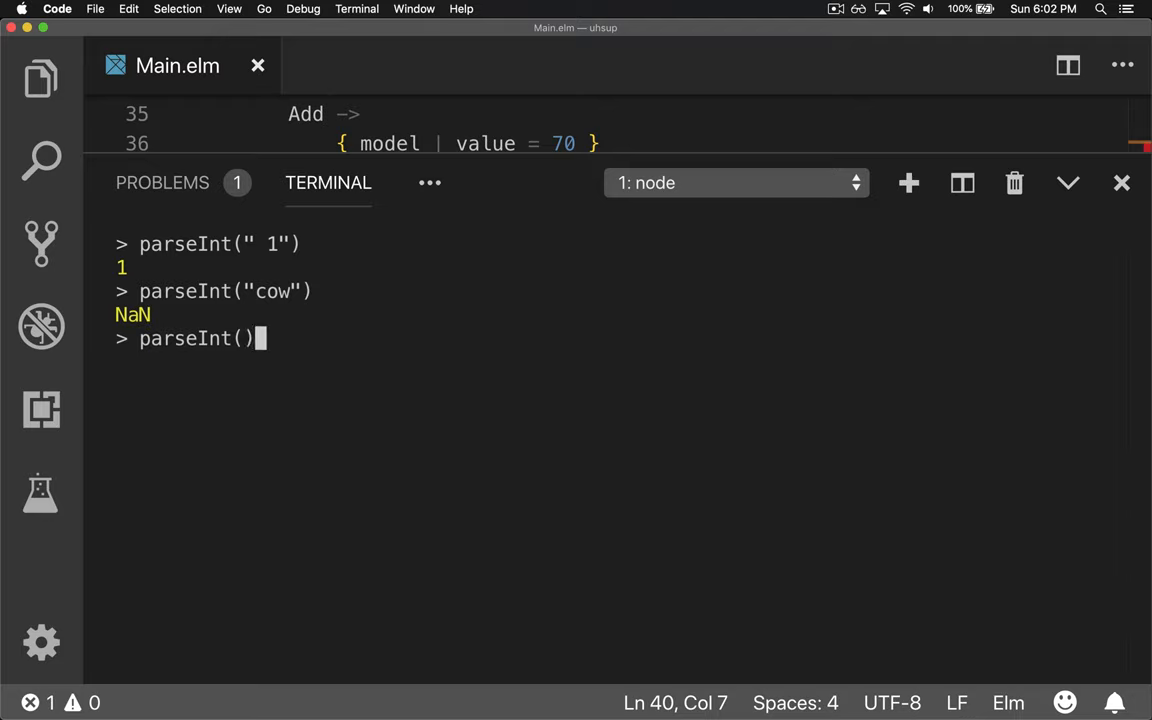
key(Return)
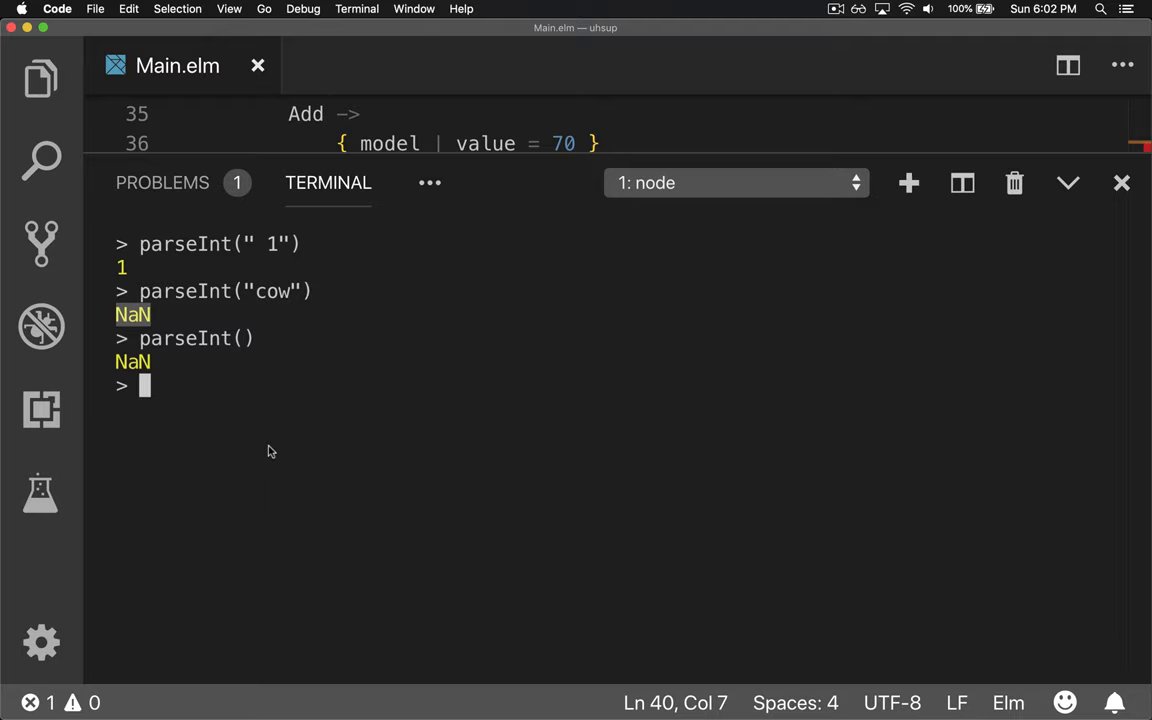
mouse_move(140, 308)
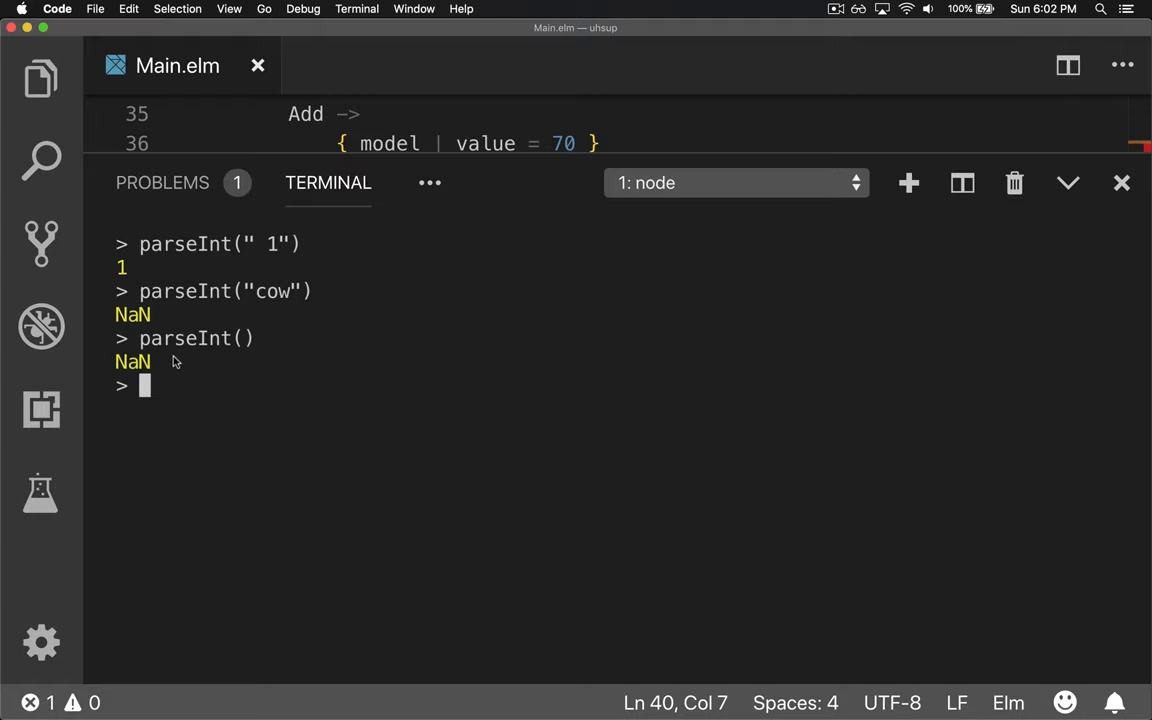
key(ctrl+c)
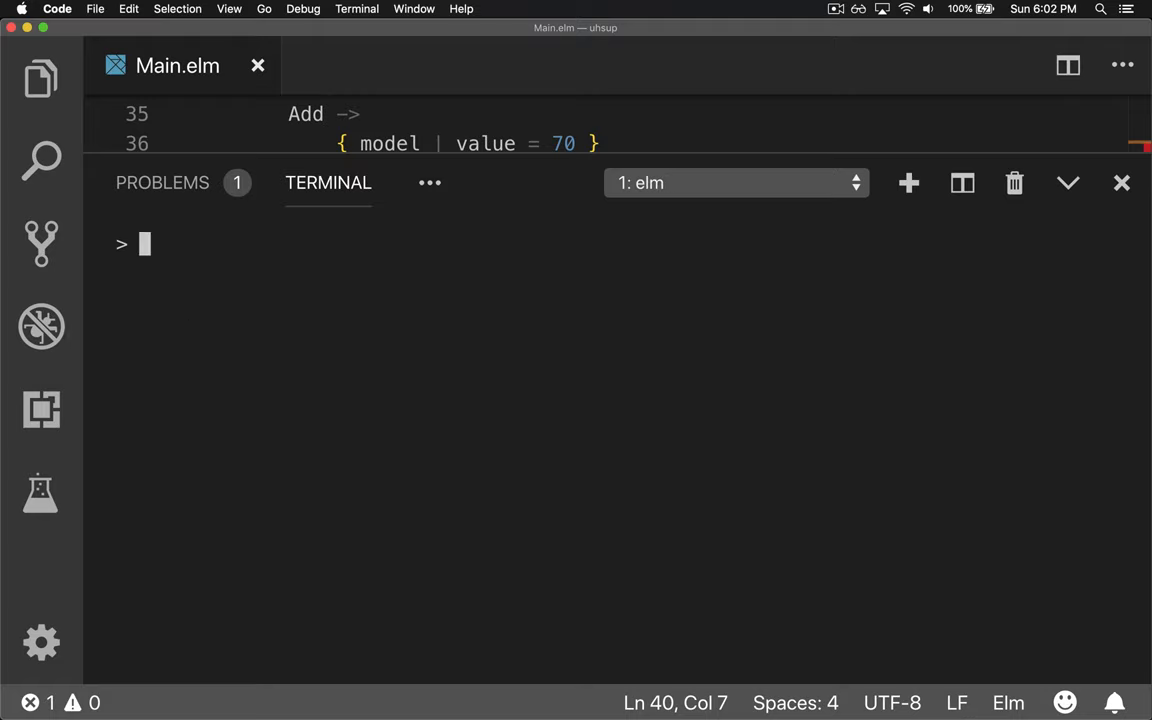
Import String exposing (toInt) in the Elm REPL and evaluate toInt "1" to Just 1.
text(import String)
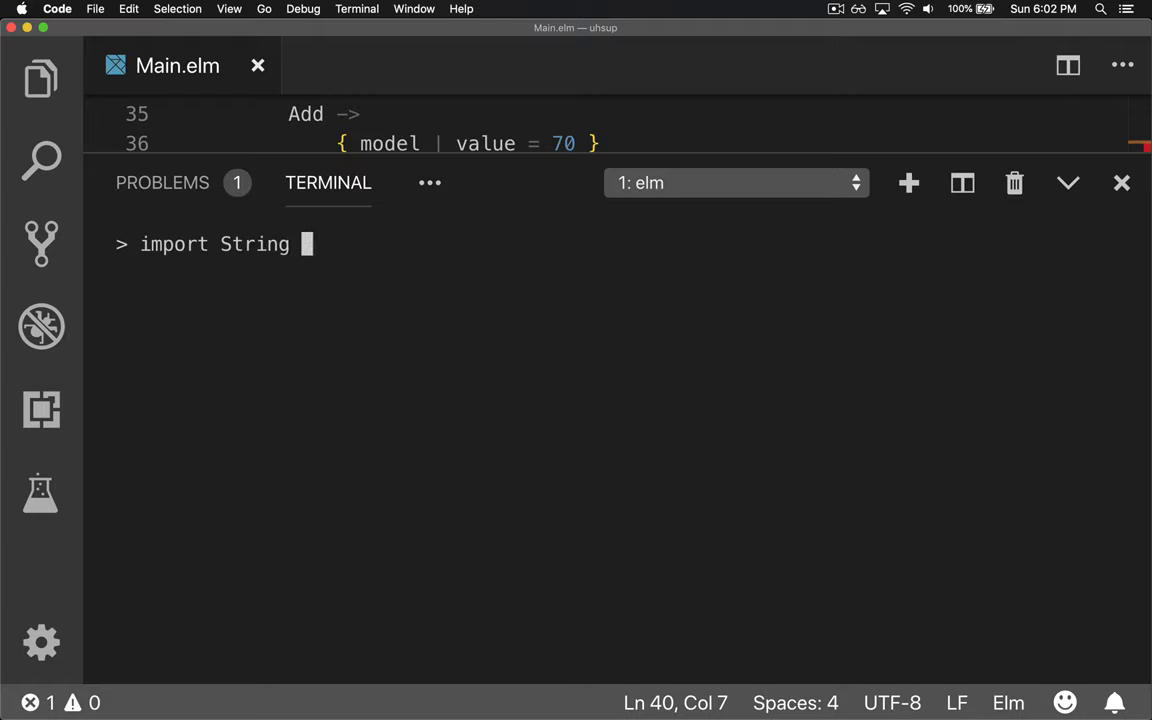
text(exposing (toInt)
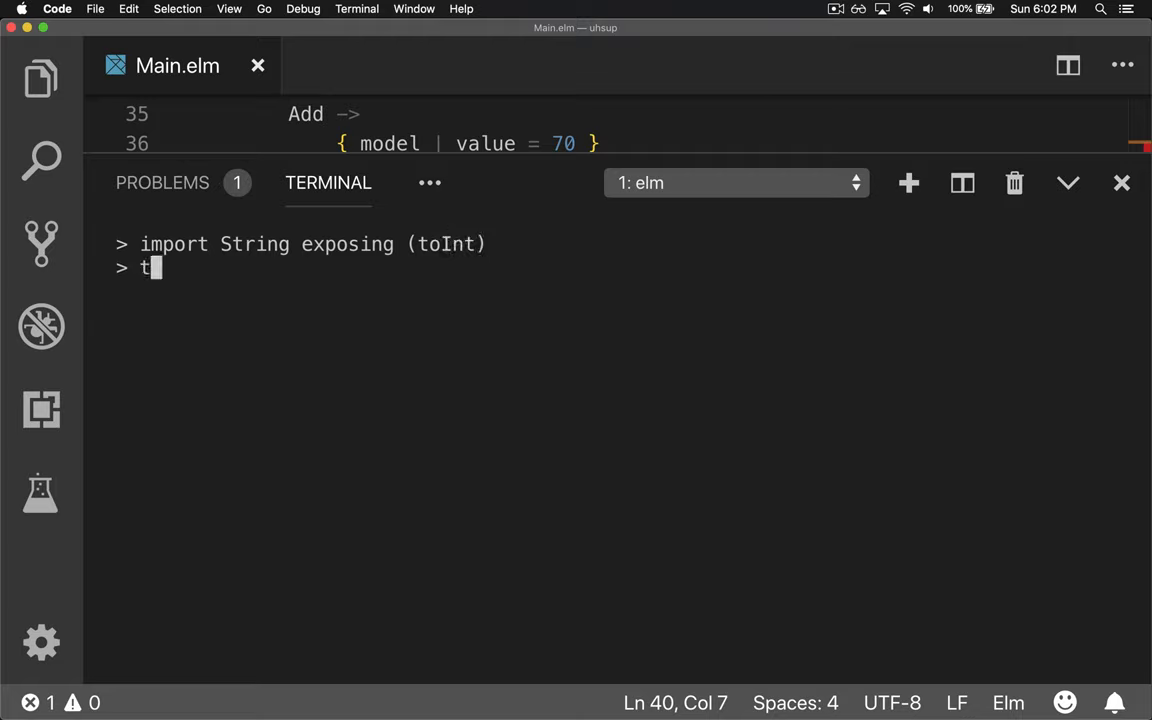
text(oInt "1)
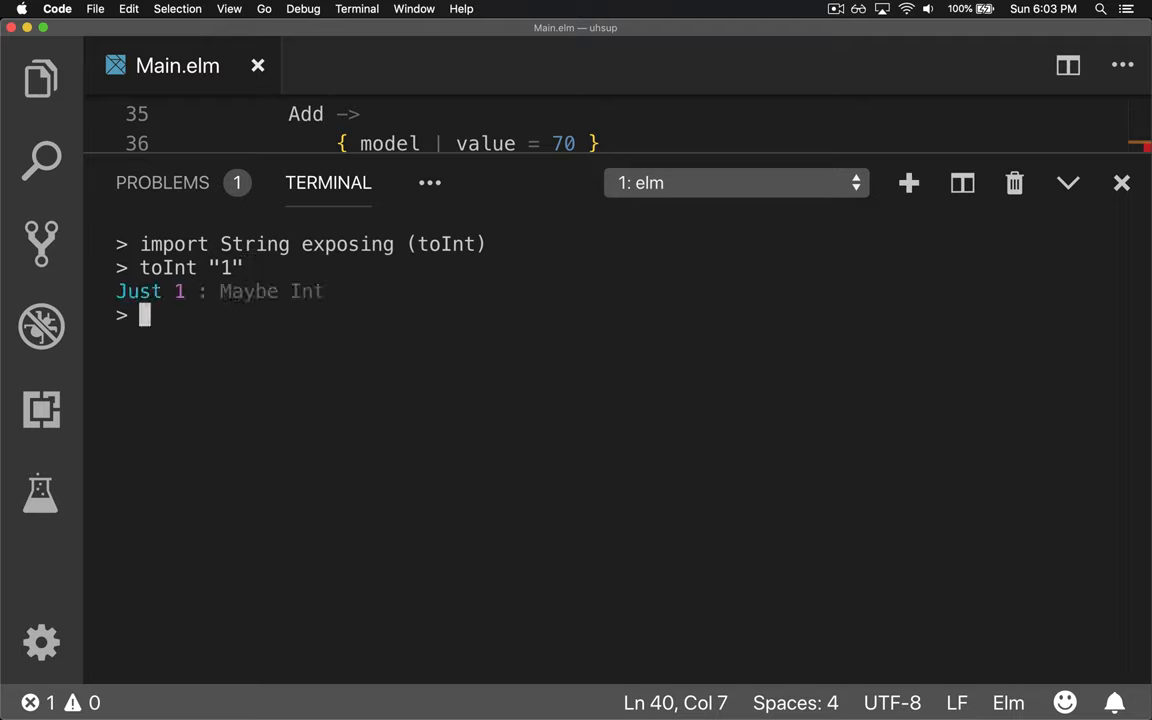
mouse_move(222, 290)
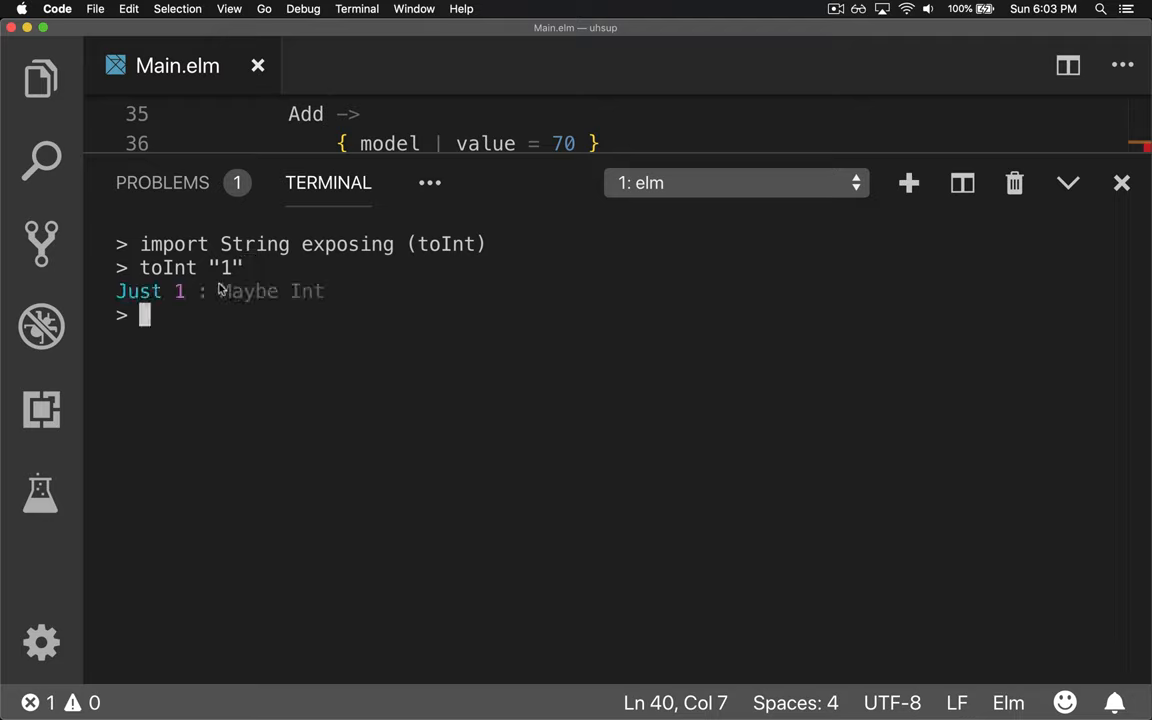
mouse_move(342, 374)
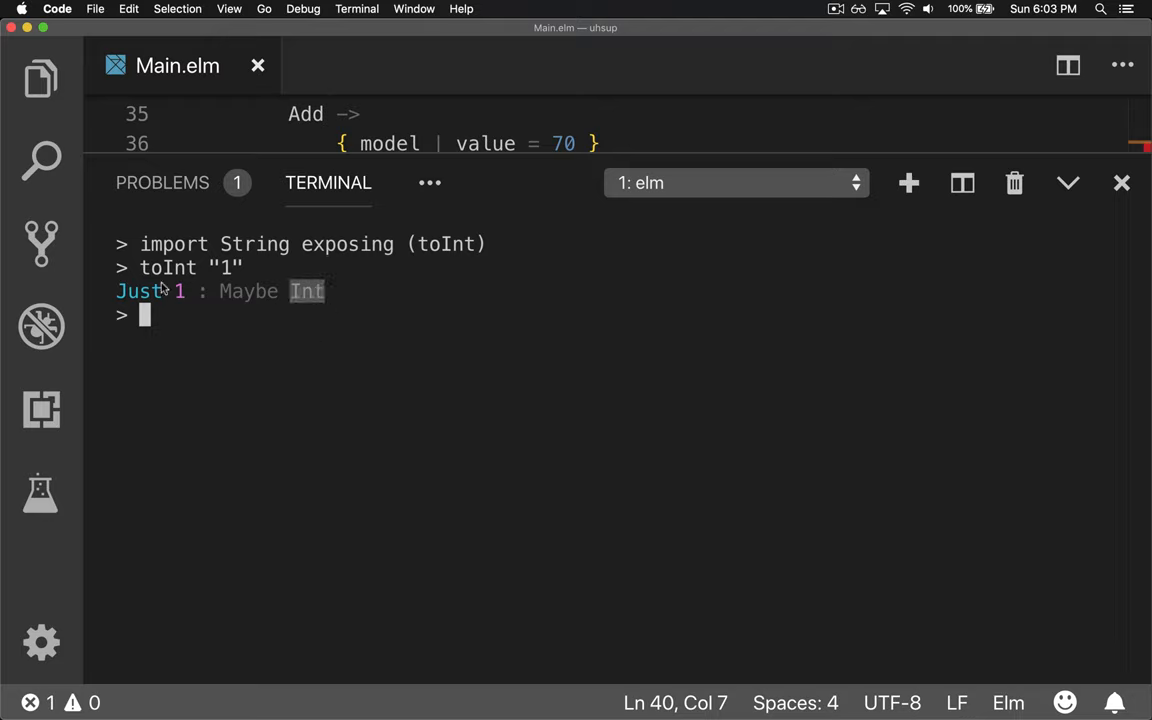
mouse_move(244, 338)
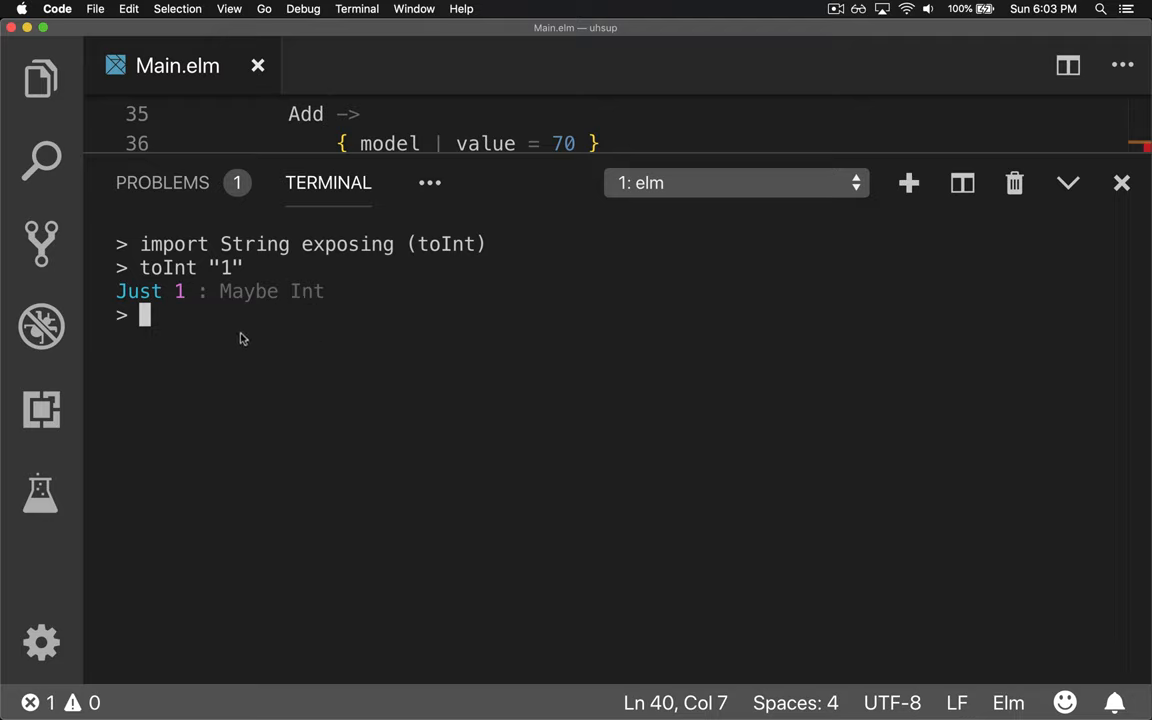
text(toInt "01)
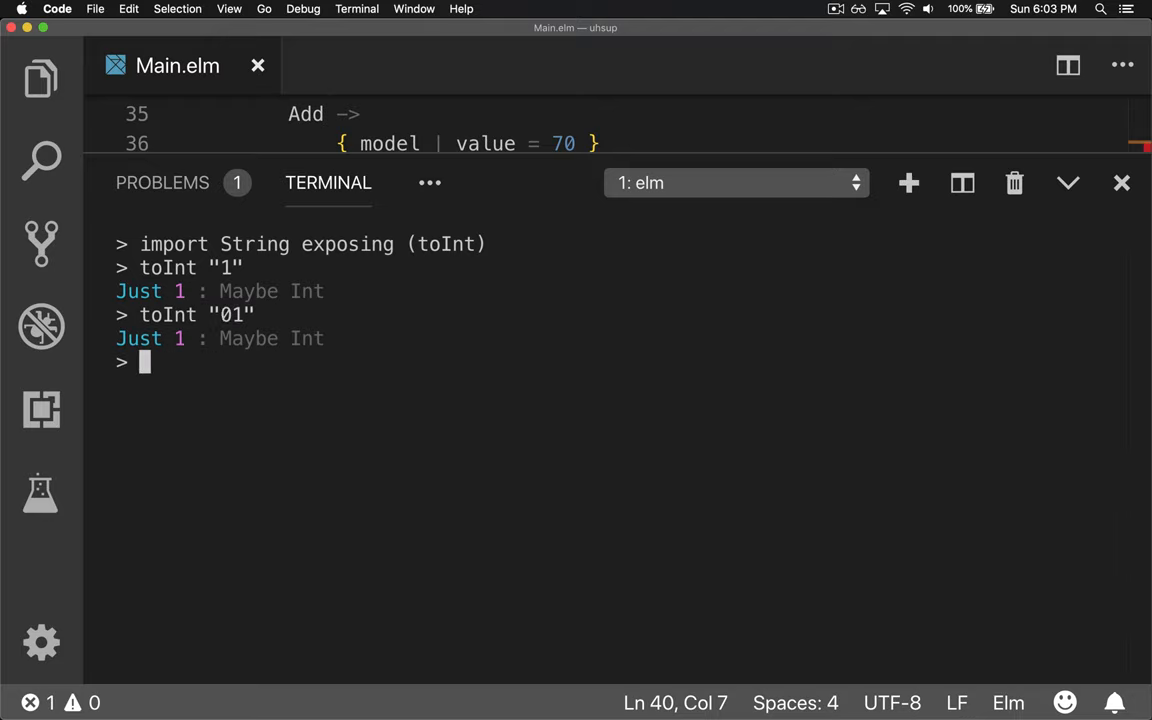
Evaluate toInt " 1" to Nothing : Maybe Int and highlight the Nothing result.
text(toInt " `1)
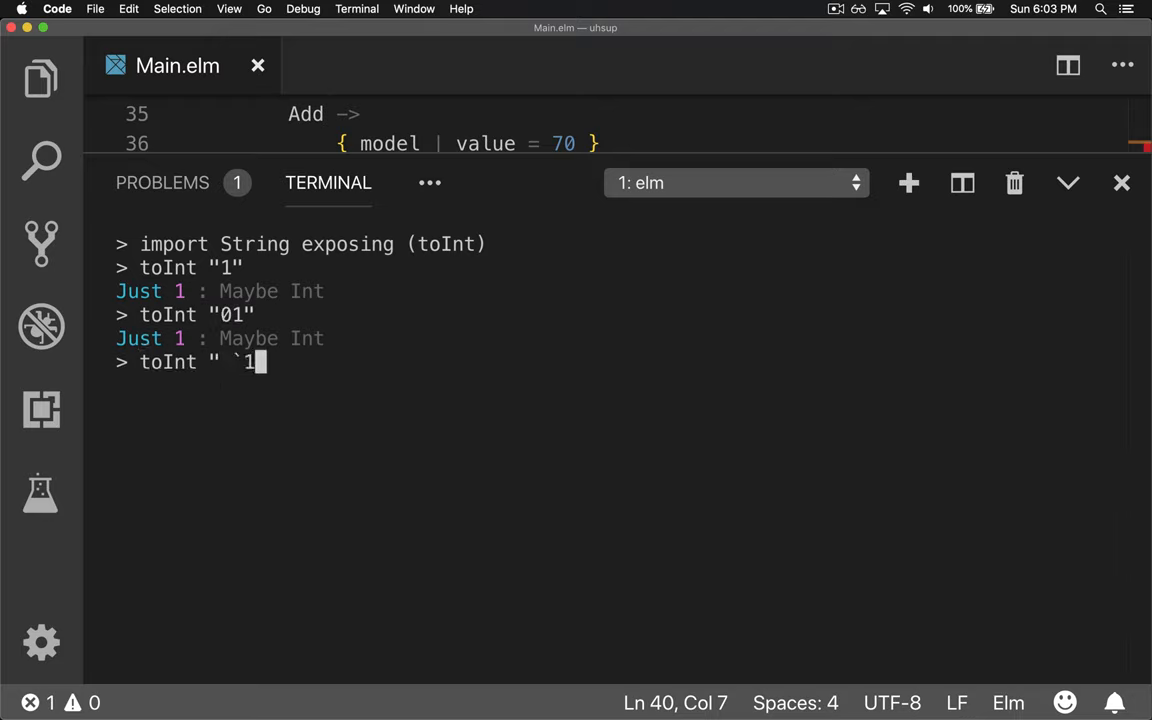
key(Return)
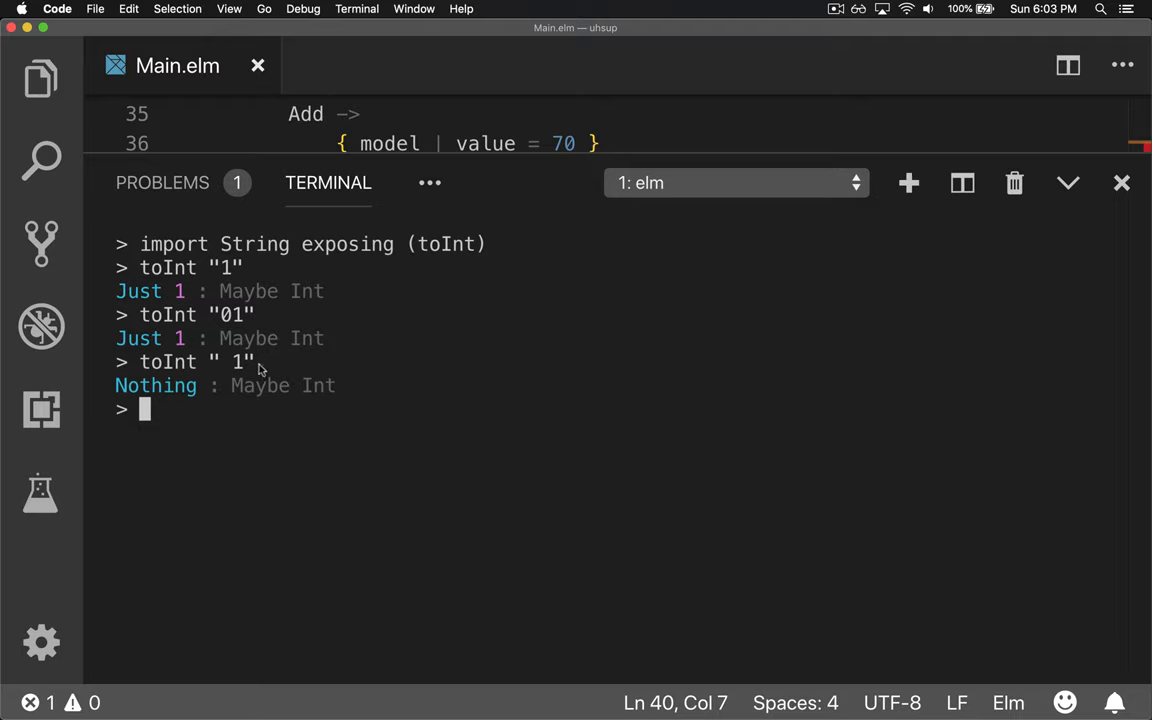
mouse_move(288, 396)
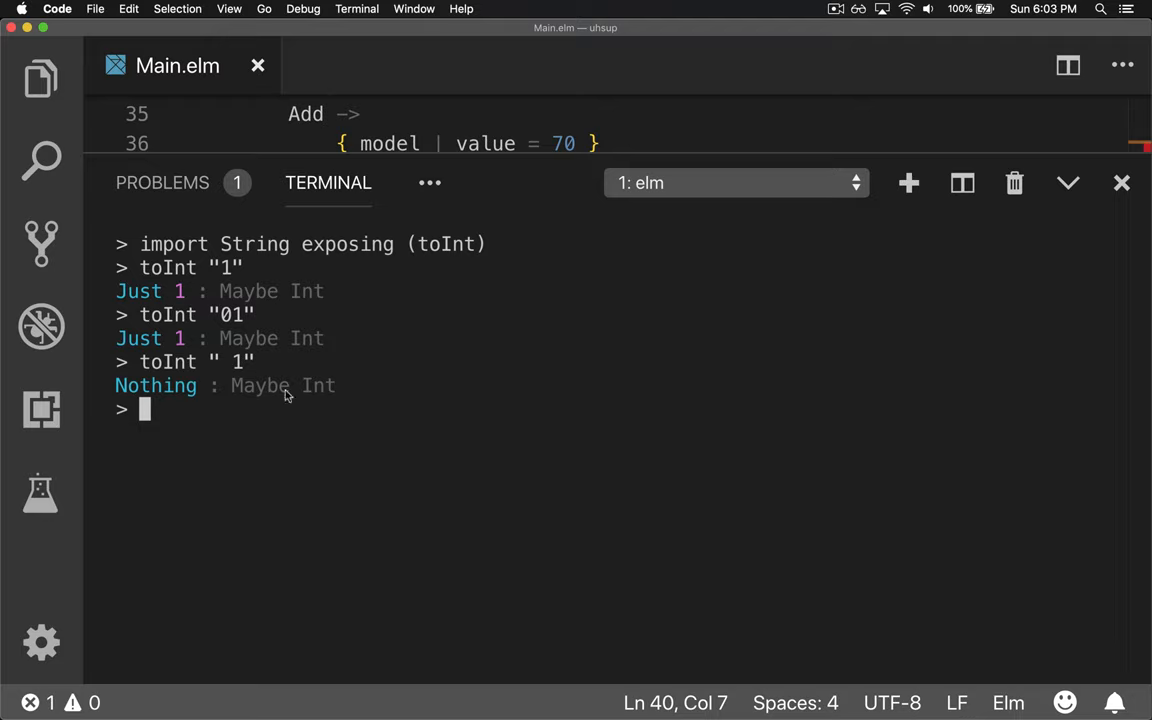
double_click(156, 384)
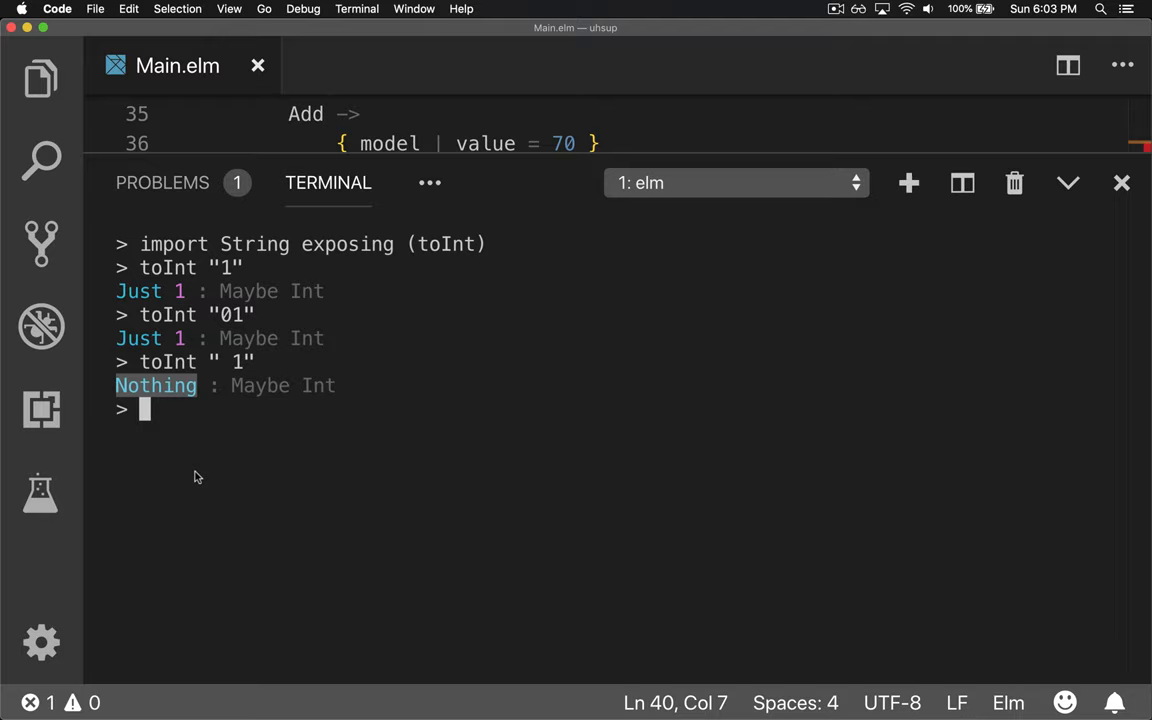
mouse_move(144, 336)
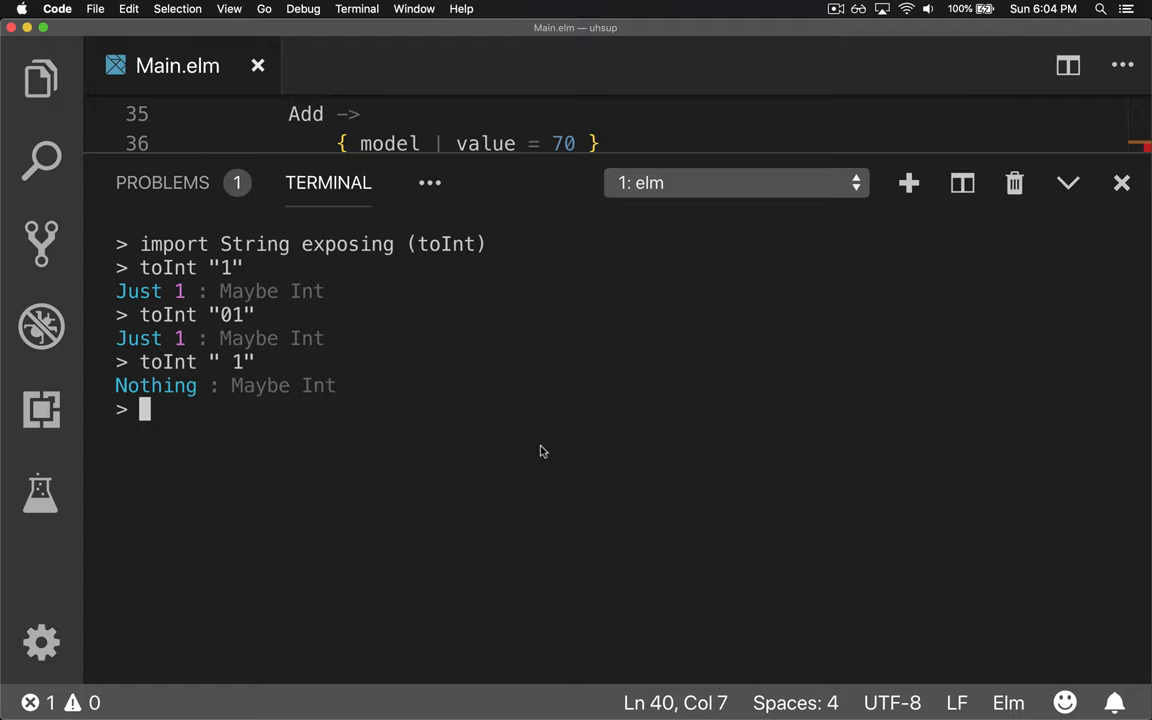
mouse_move(238, 430)
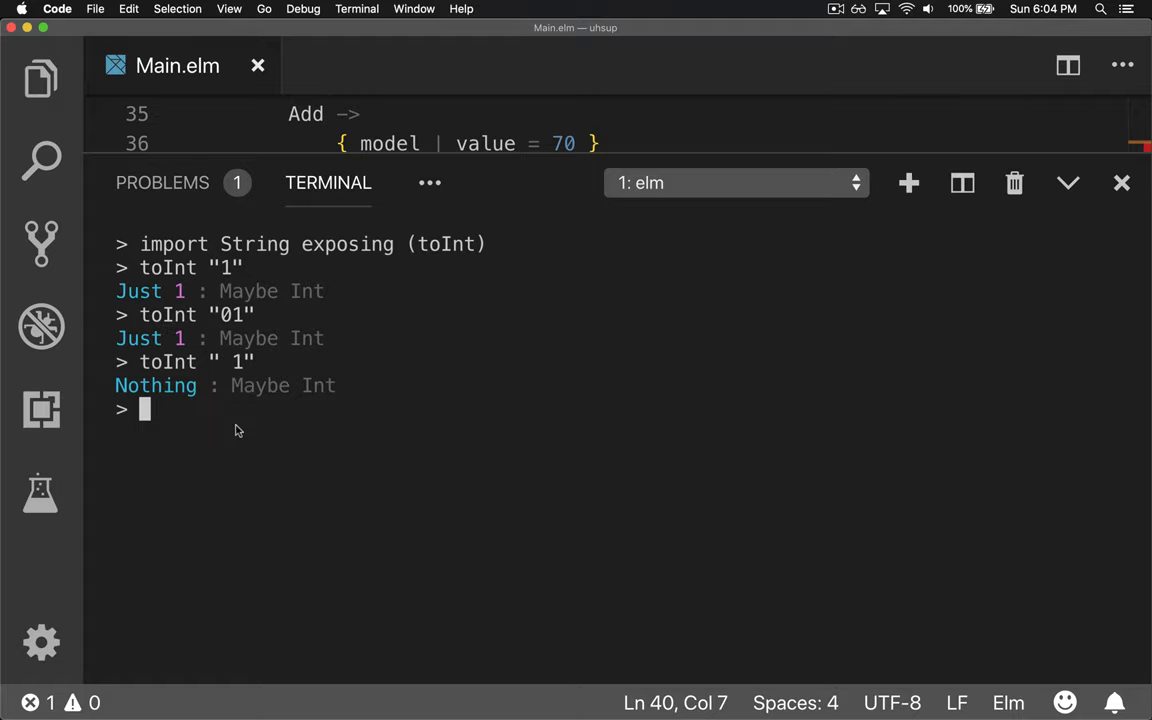